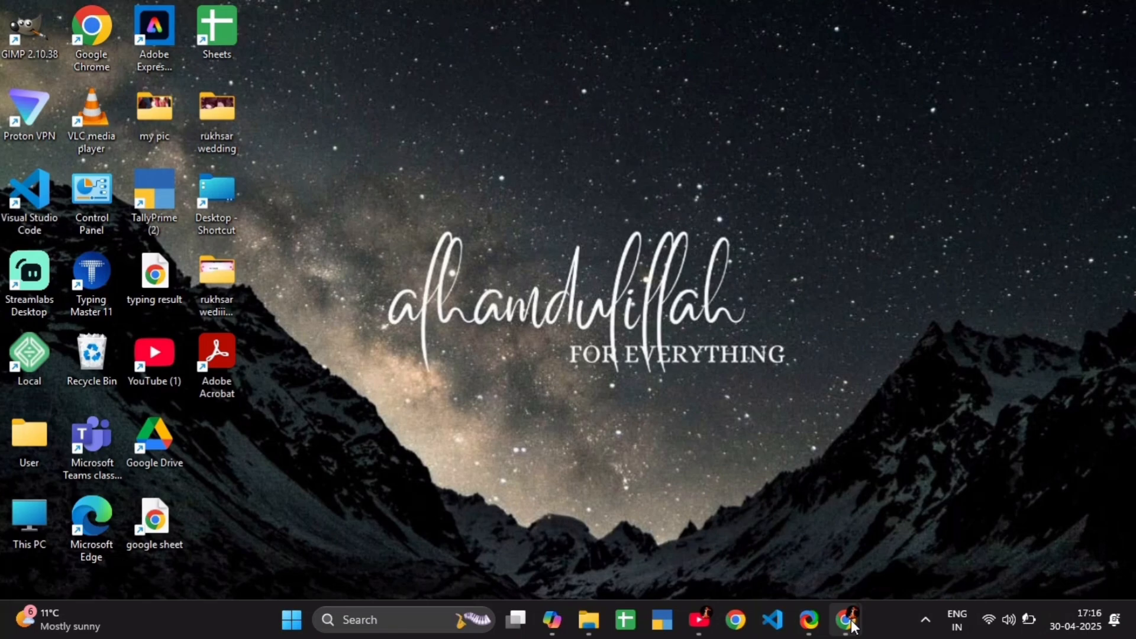
Launch Chrome and search Google for "proton mail".
{"action": "left_click", "coordinate": [845, 619]}
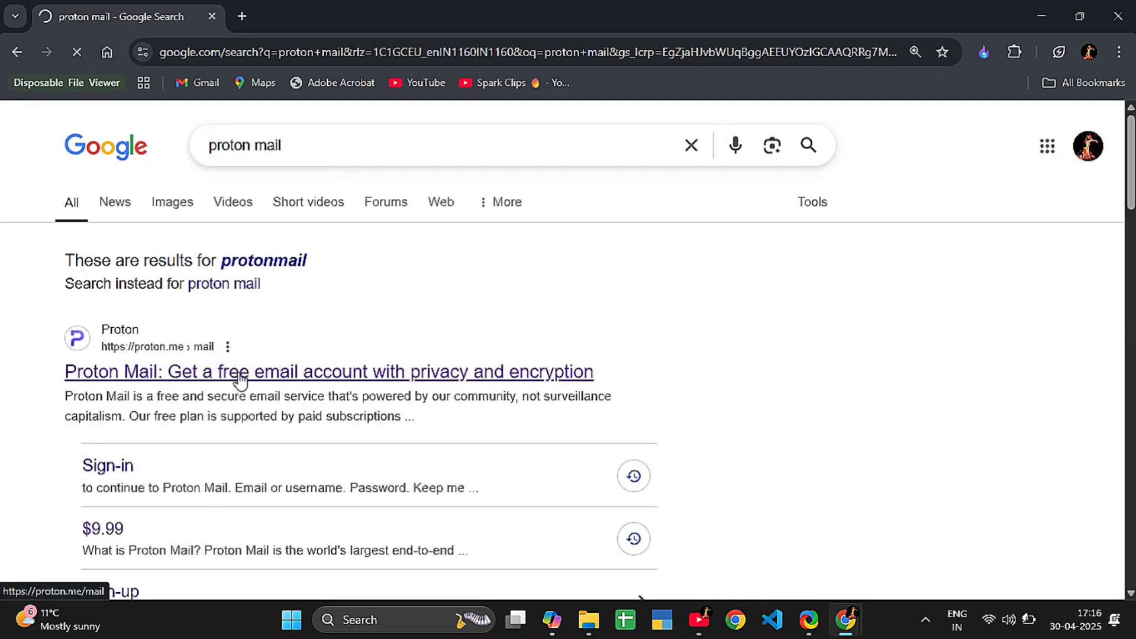
Go to the Proton Mail site and sign in to the first account's inbox.
{"action": "left_click", "coordinate": [328, 370]}
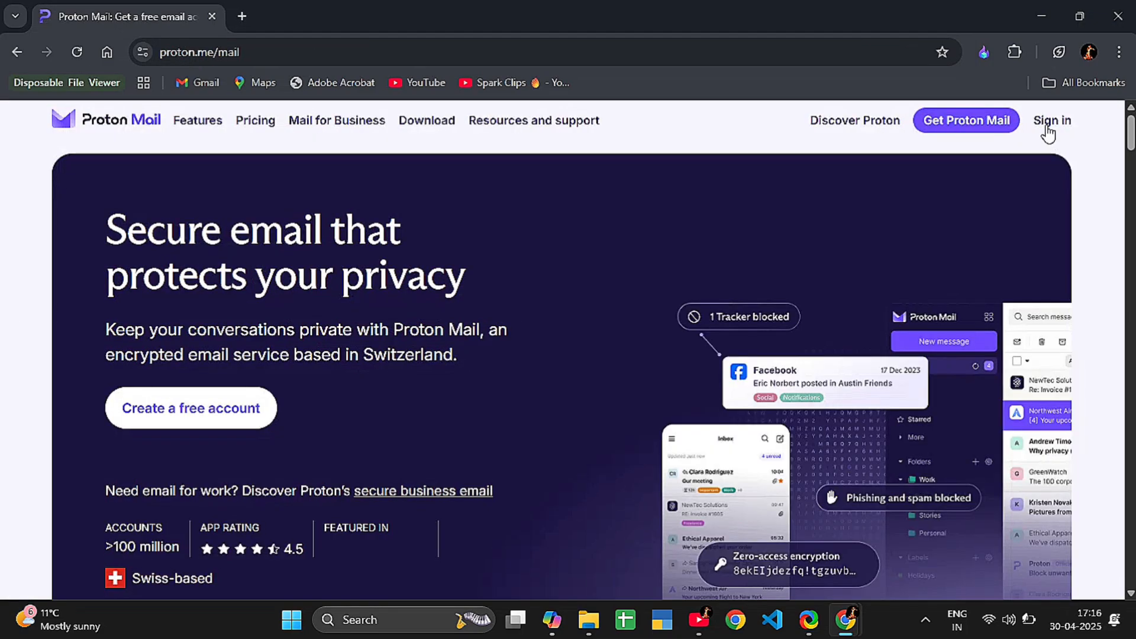
{"action": "left_click", "coordinate": [1051, 121]}
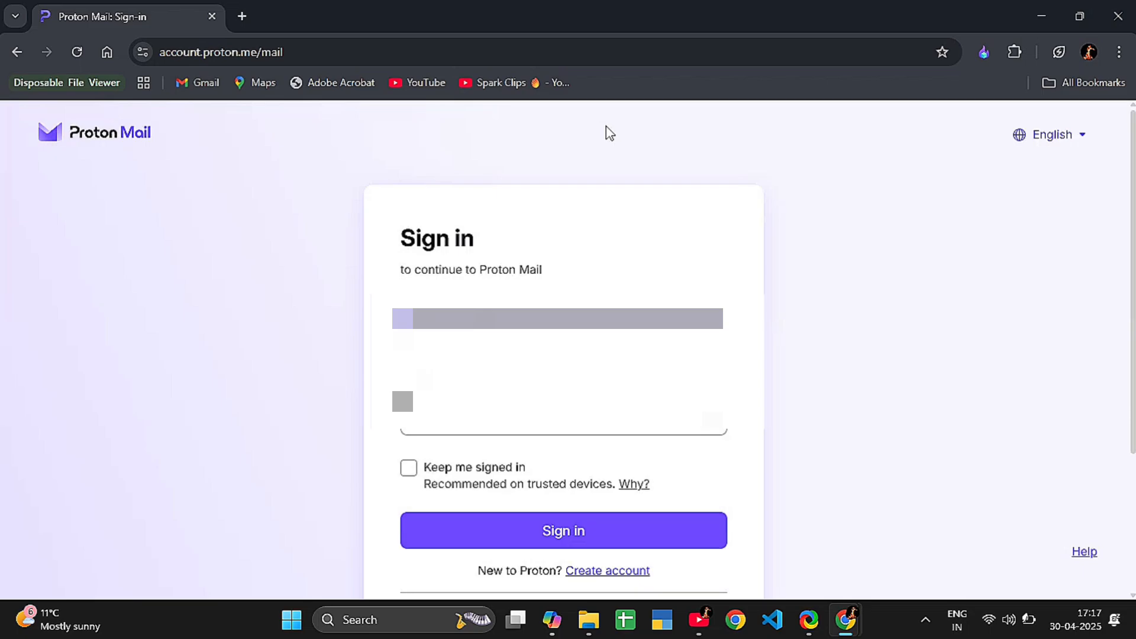
{"action": "left_click", "coordinate": [562, 530]}
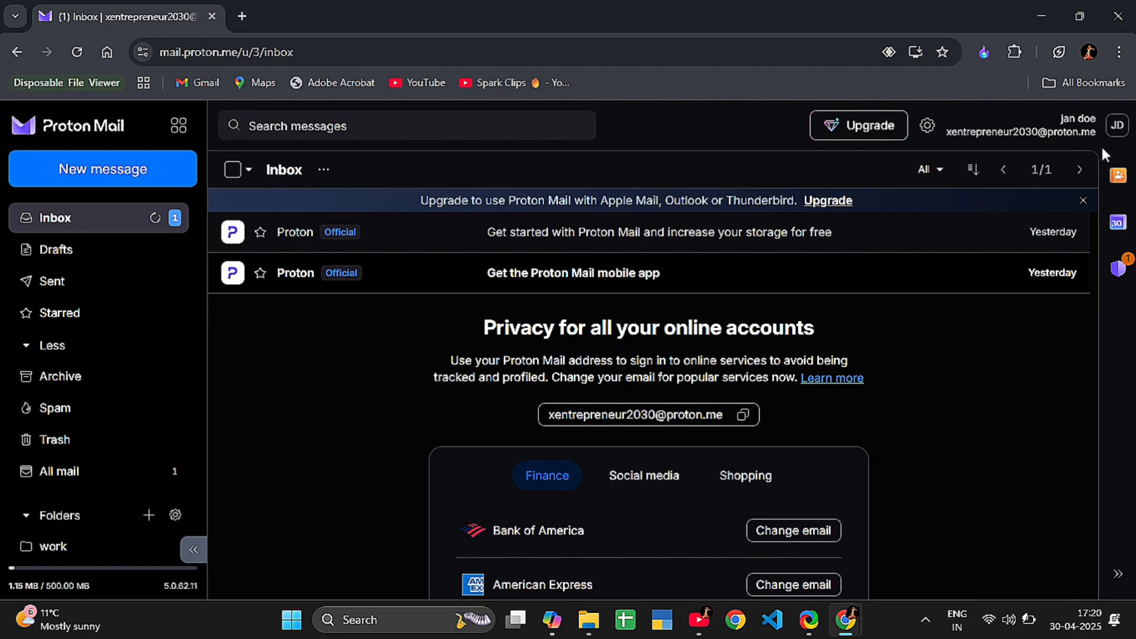
Add another account from the avatar menu and sign in to the second account.
{"action": "left_click", "coordinate": [1116, 126]}
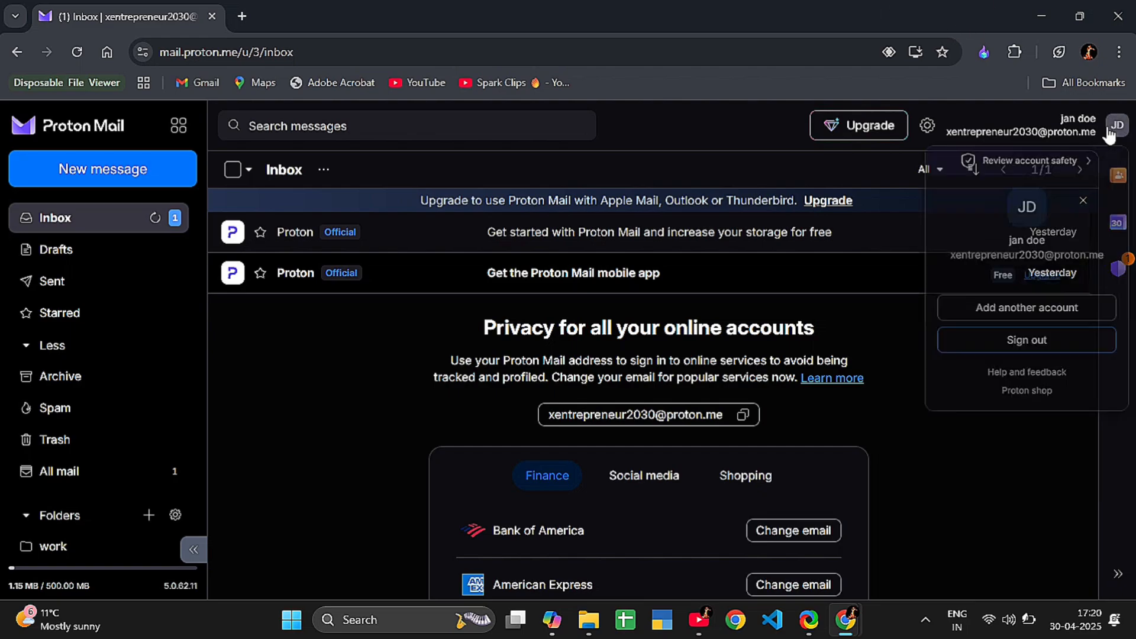
{"action": "left_click", "coordinate": [1026, 339]}
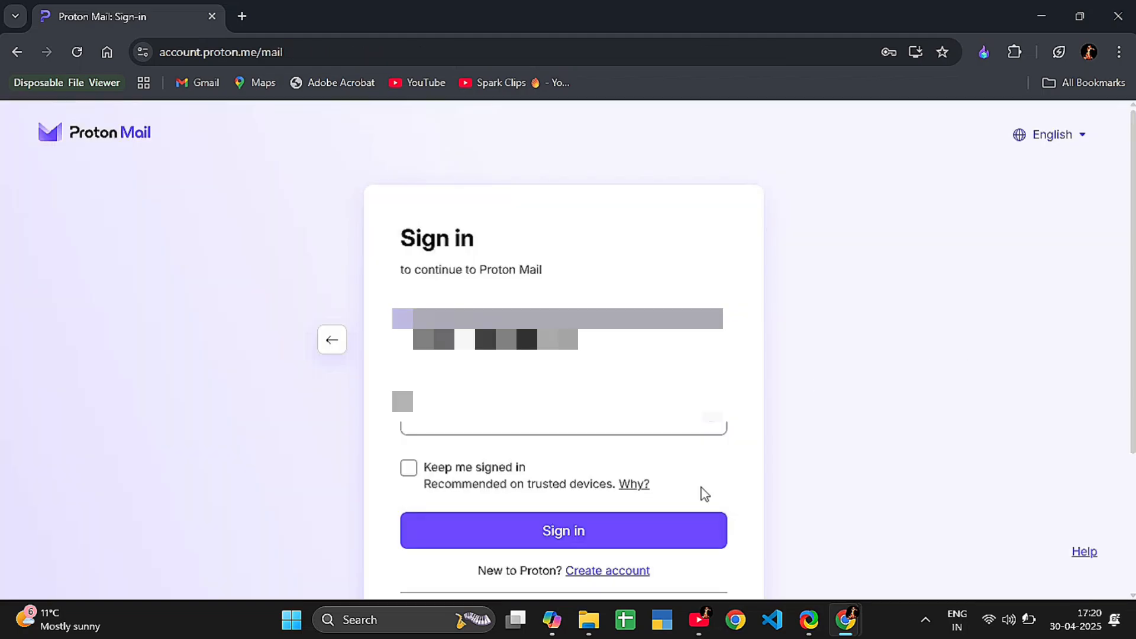
{"action": "left_click", "coordinate": [563, 530]}
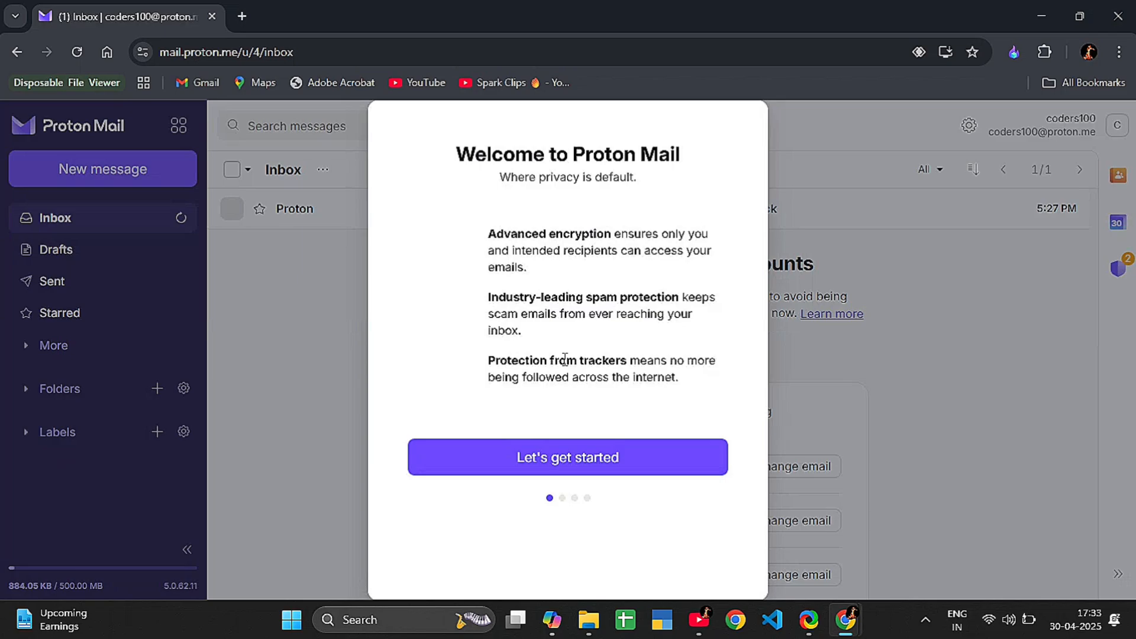
Dismiss the welcome and desktop-app offer, then switch back to the first account via the avatar menu.
{"action": "left_click", "coordinate": [567, 457]}
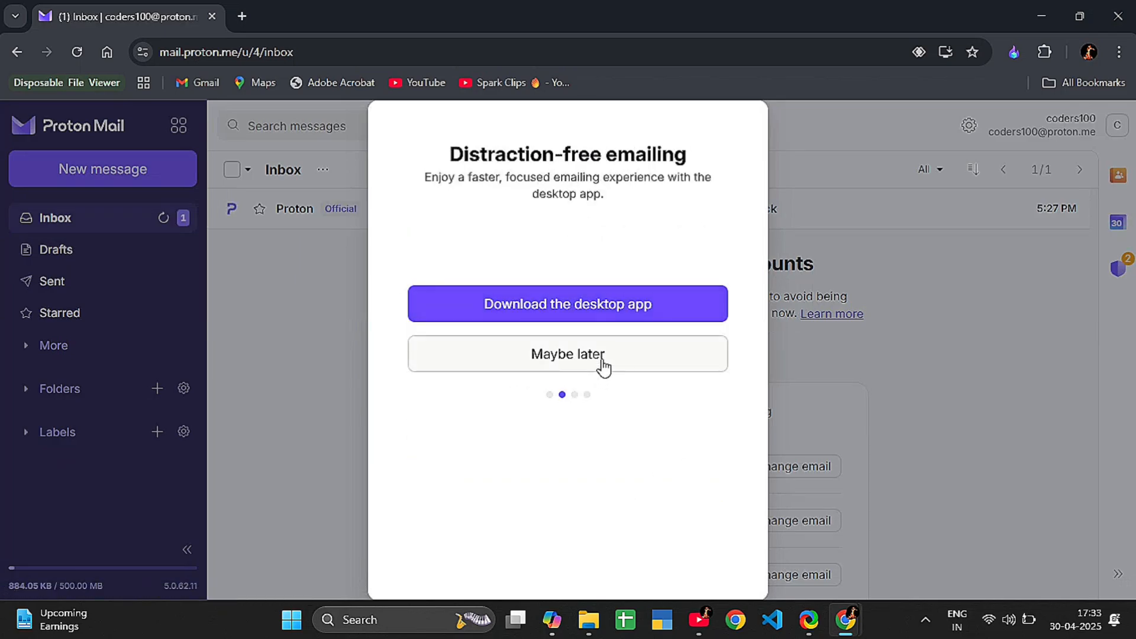
{"action": "left_click", "coordinate": [567, 354]}
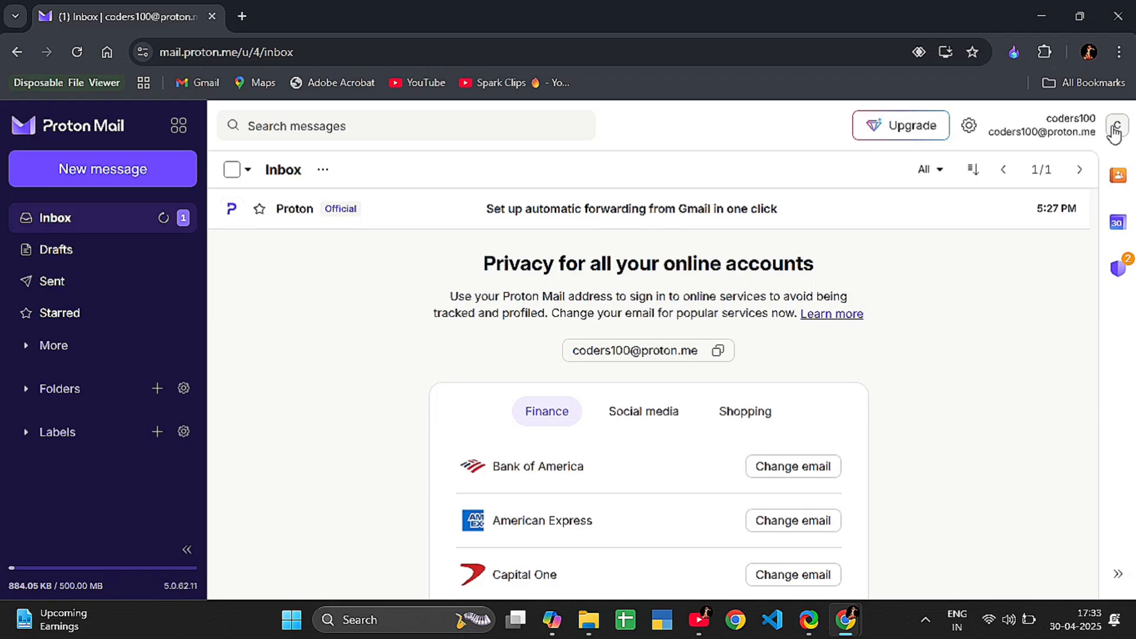
{"action": "left_click", "coordinate": [1119, 130]}
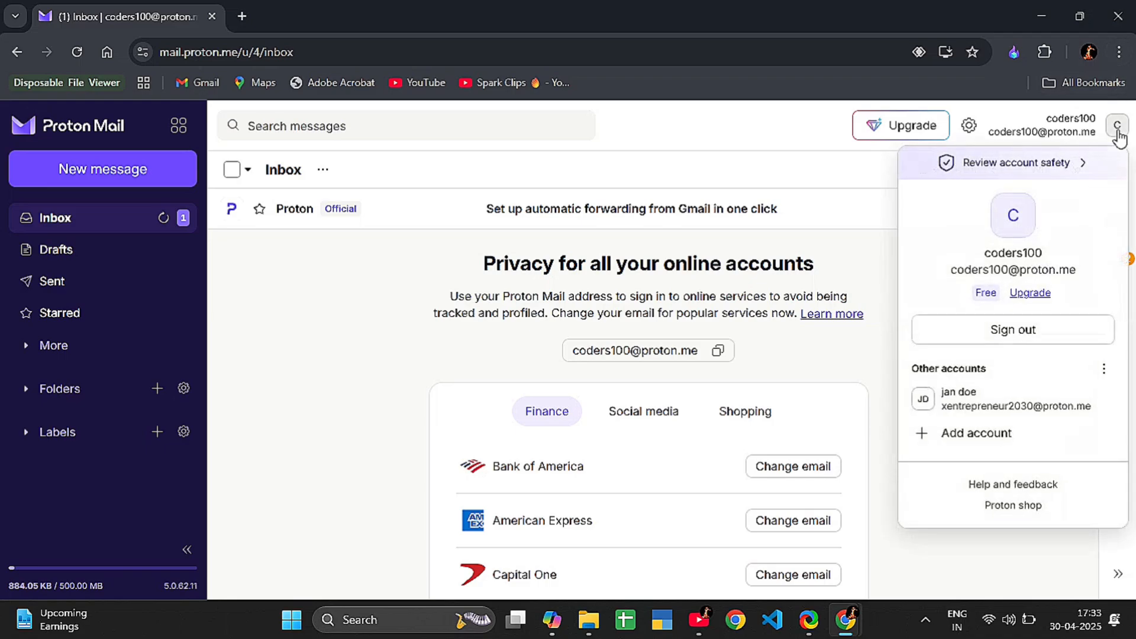
{"action": "mouse_move", "coordinate": [1018, 404]}
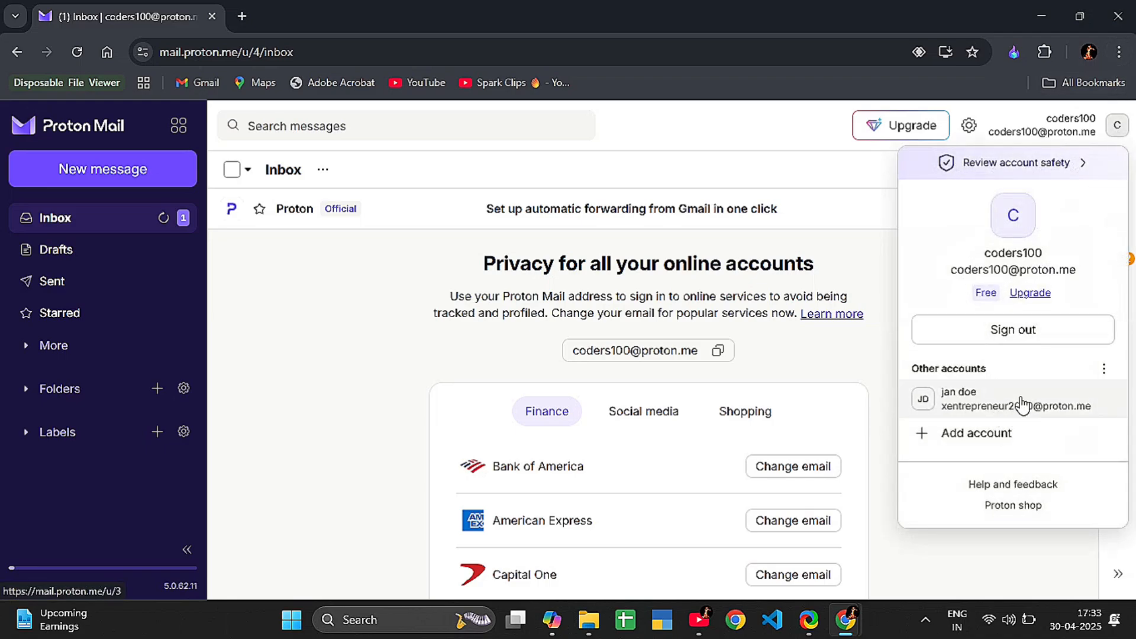
{"action": "left_click", "coordinate": [1048, 383]}
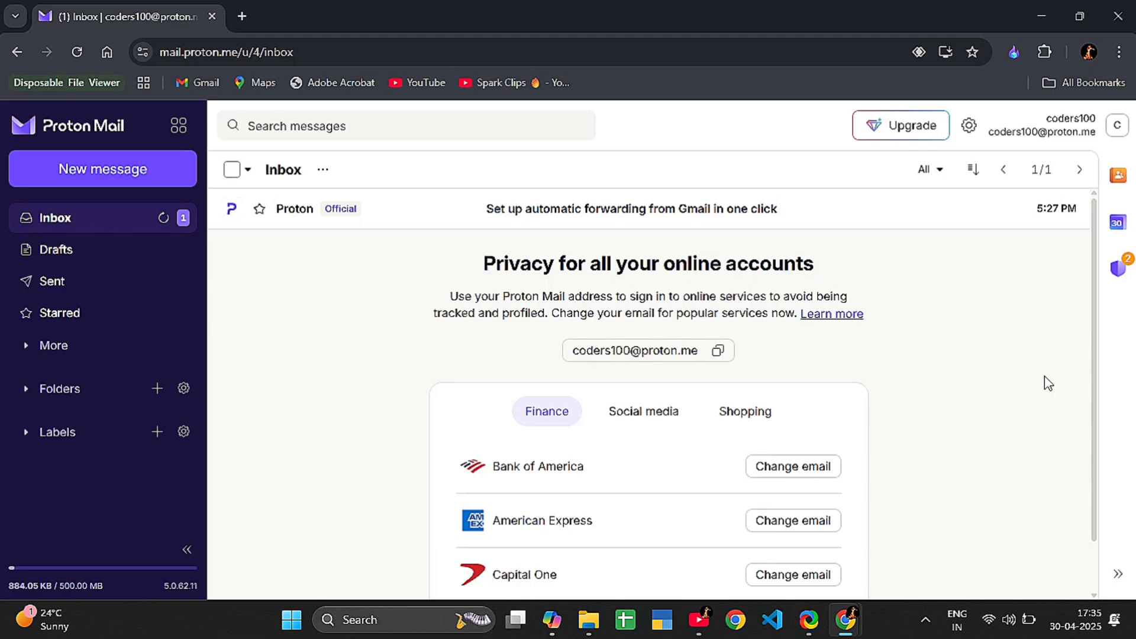
{"action": "left_click", "coordinate": [1116, 124]}
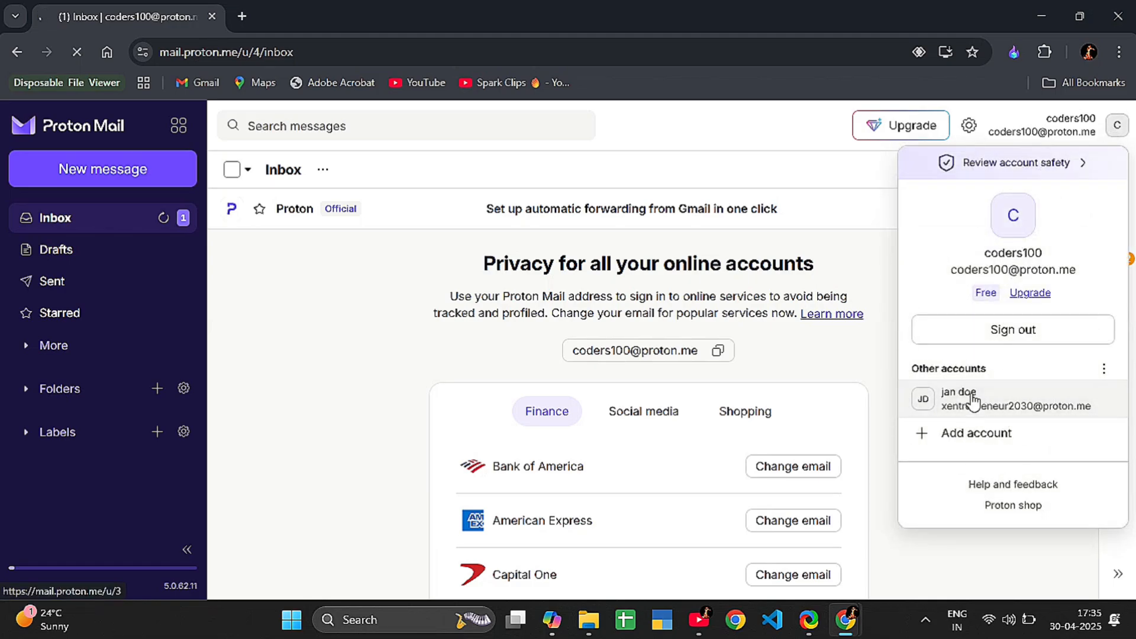
{"action": "left_click", "coordinate": [987, 399]}
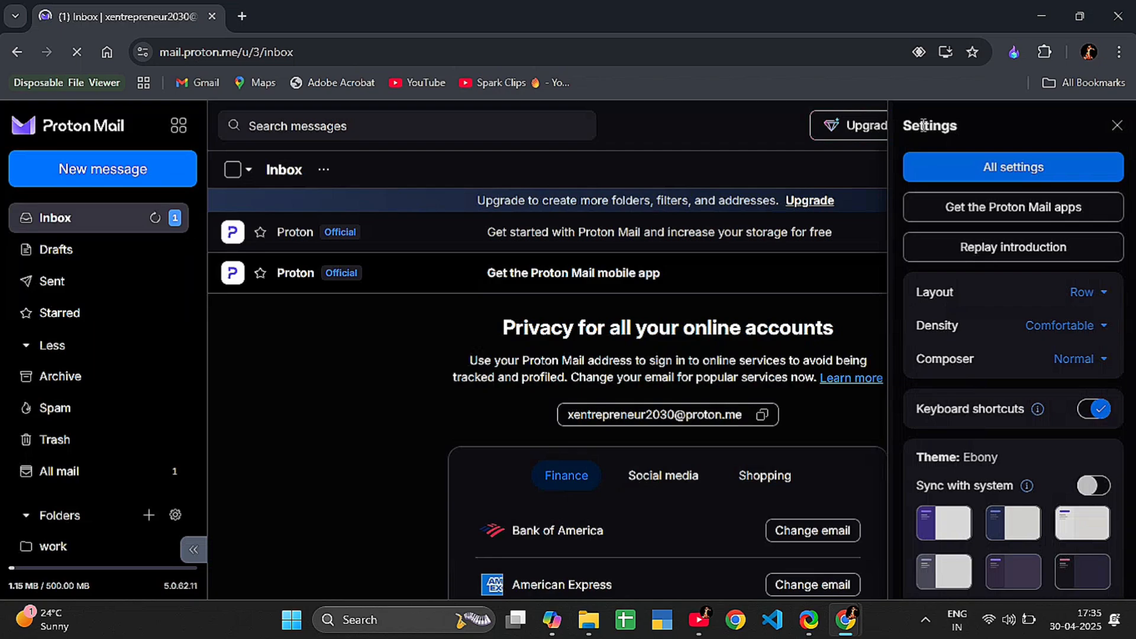
Reach the full settings dashboard for the jan doe account through All settings.
{"action": "left_click", "coordinate": [1118, 124]}
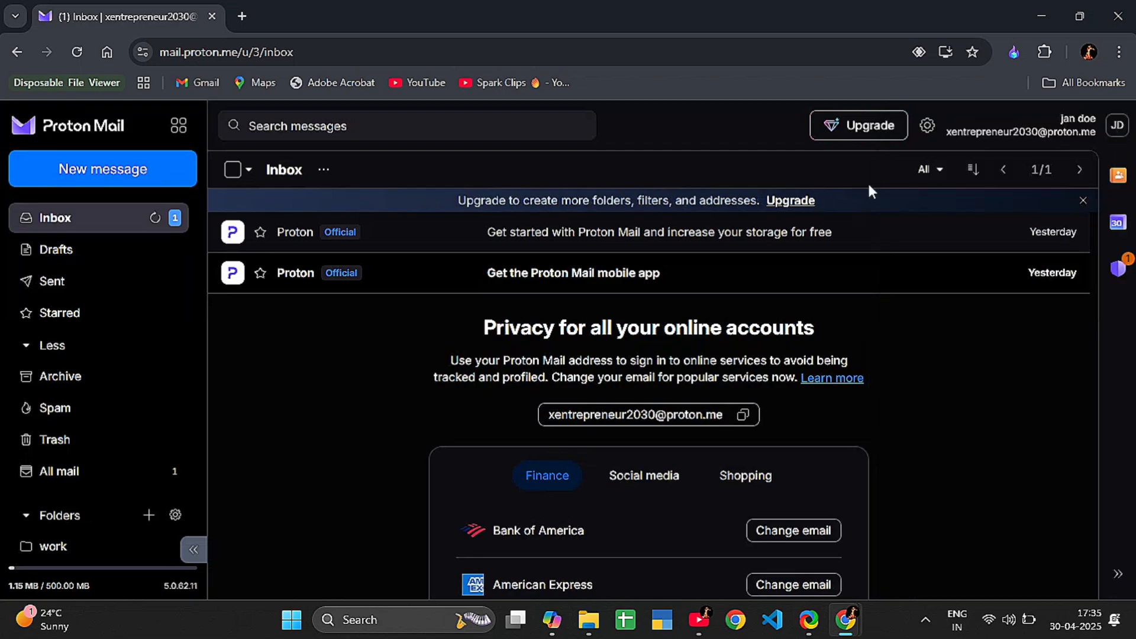
{"action": "mouse_move", "coordinate": [927, 125]}
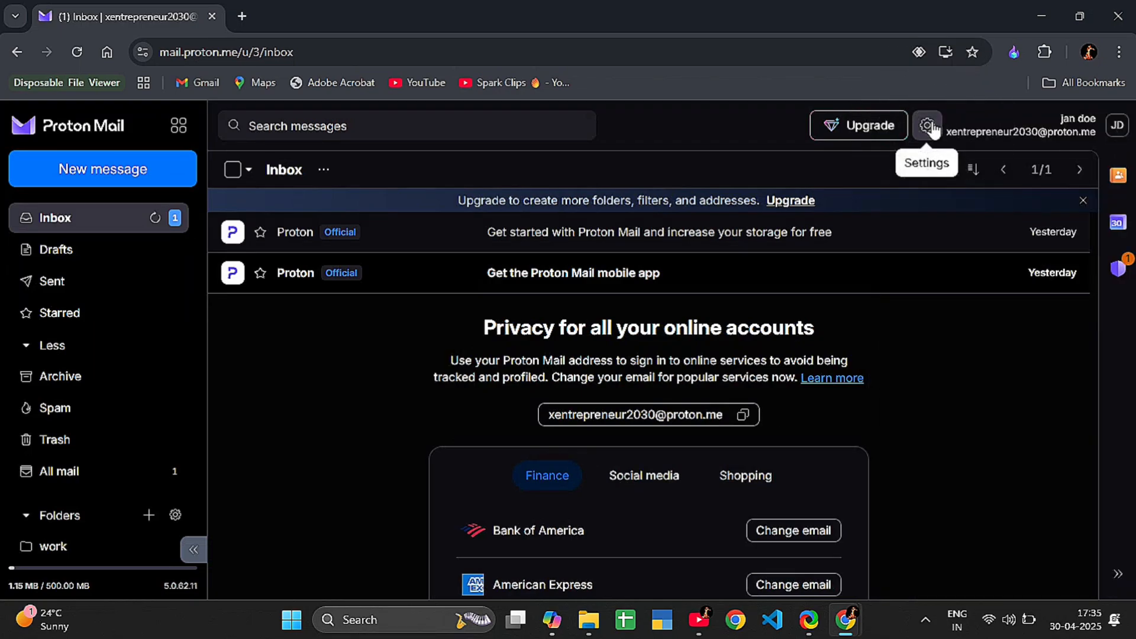
{"action": "left_click", "coordinate": [927, 125]}
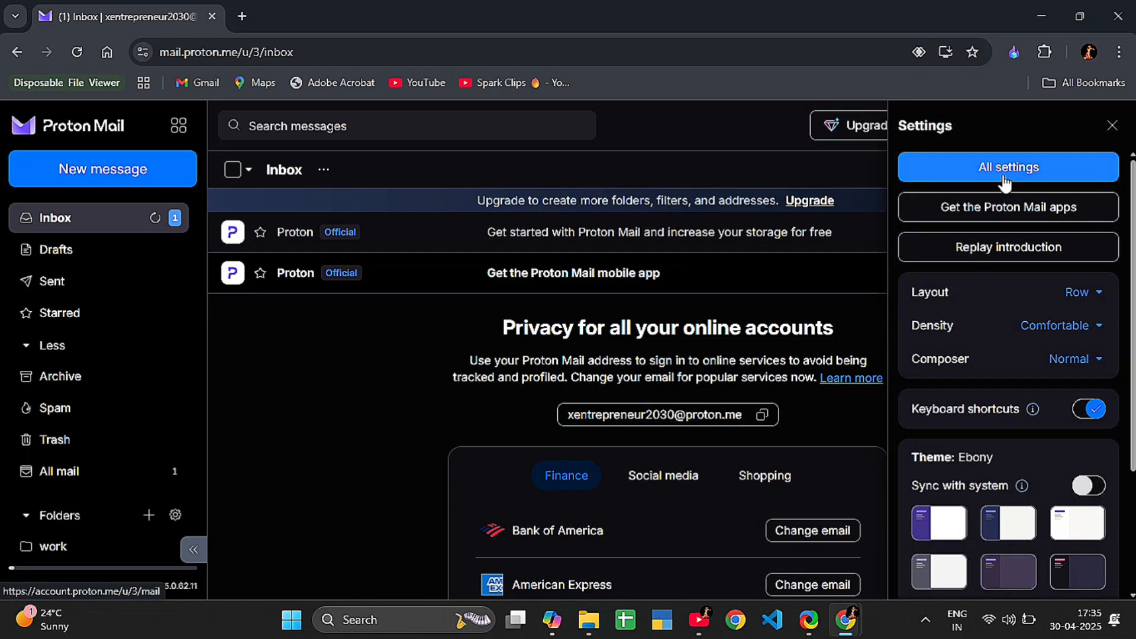
{"action": "left_click", "coordinate": [1006, 167]}
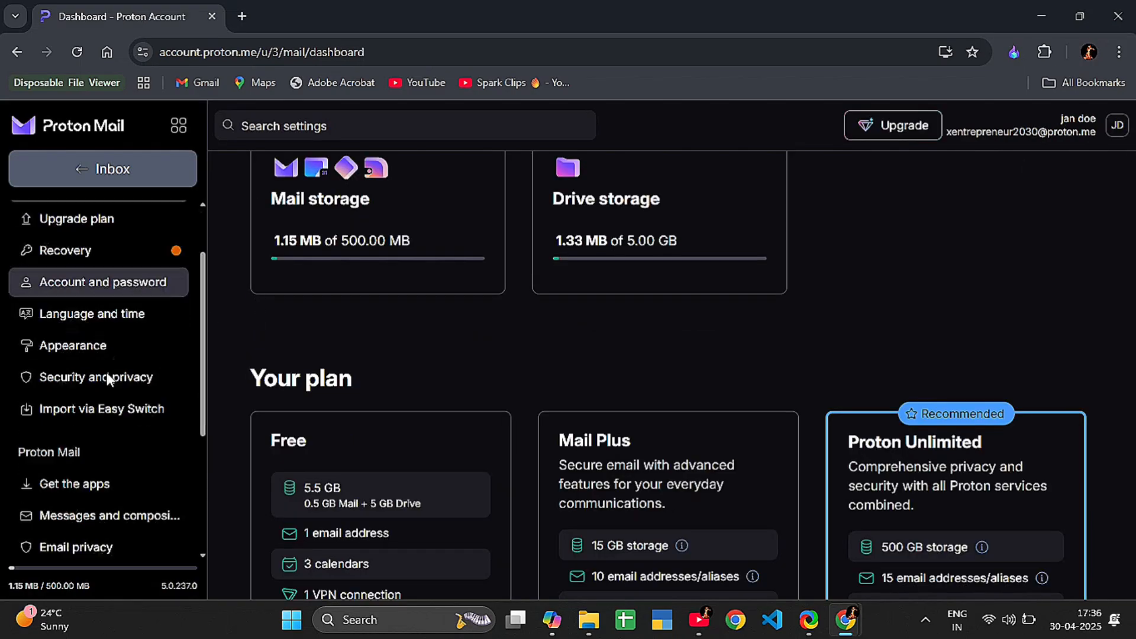
Review My addresses on the Identity and addresses page, briefly viewing the Get more addresses offer.
{"action": "left_click", "coordinate": [102, 499]}
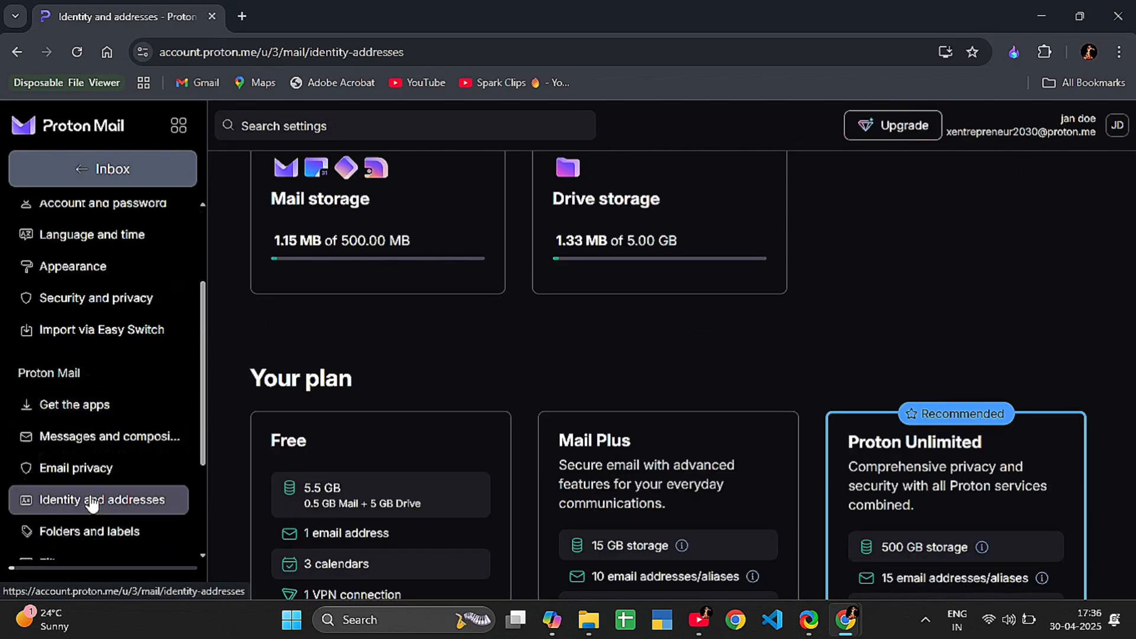
{"action": "scroll", "scroll_direction": "down", "scroll_amount": 3}
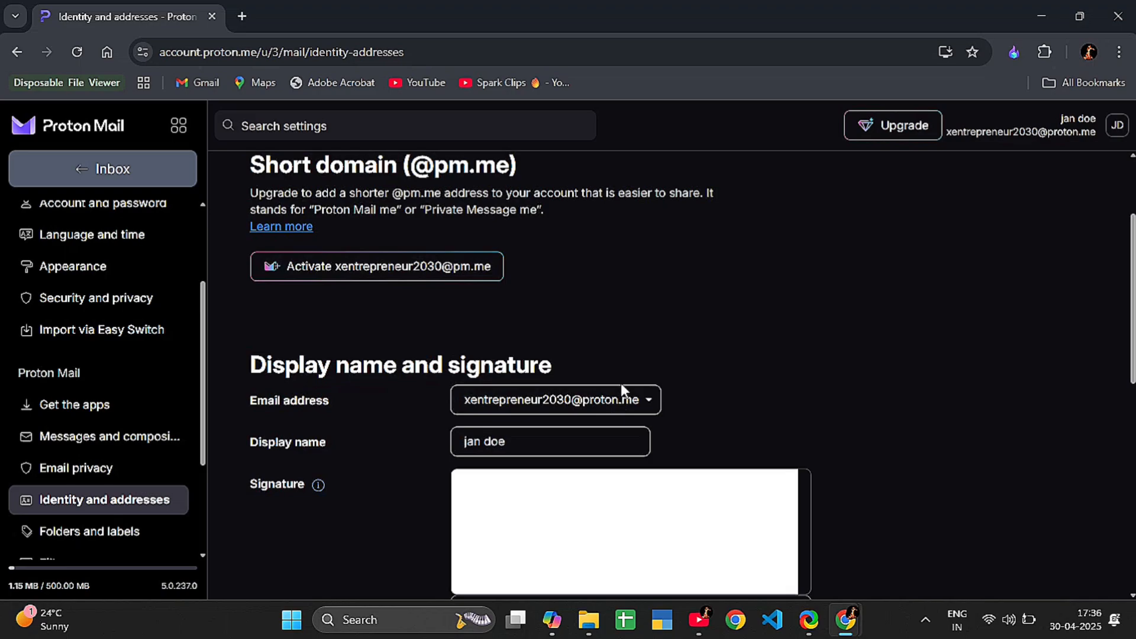
{"action": "scroll", "scroll_direction": "down", "scroll_amount": 3}
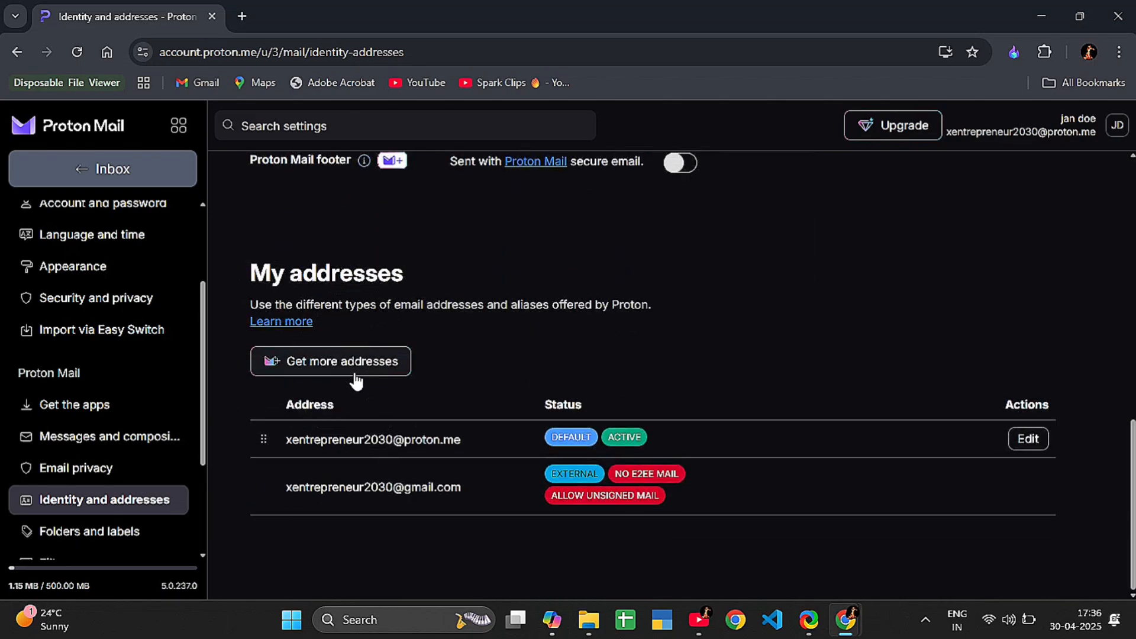
{"action": "left_click", "coordinate": [331, 361]}
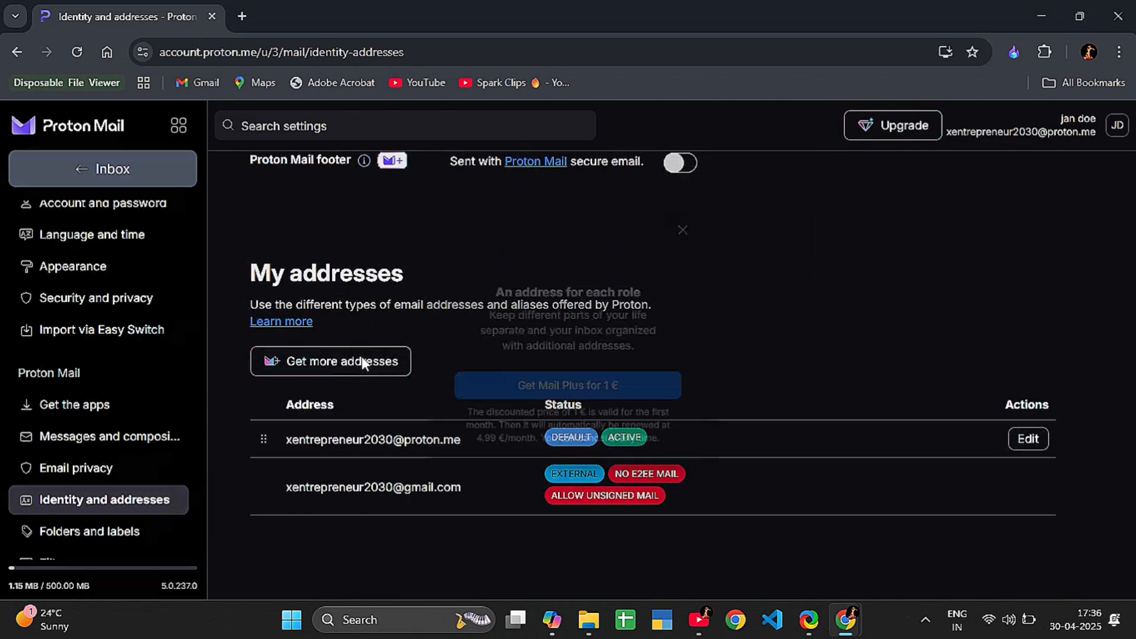
{"action": "left_click", "coordinate": [682, 229]}
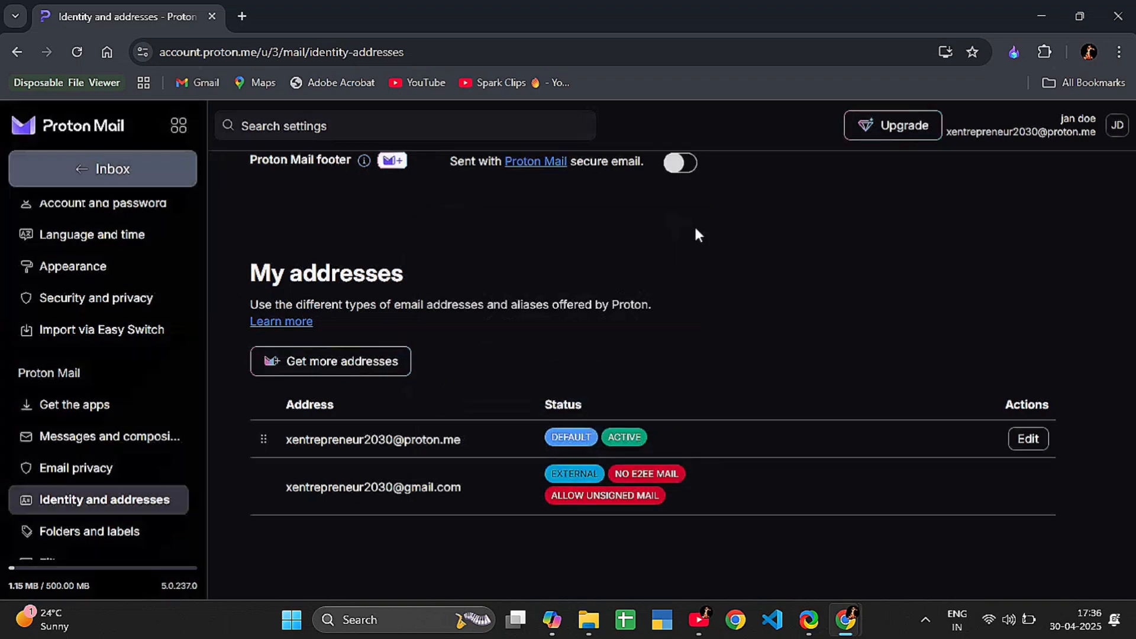
{"action": "mouse_move", "coordinate": [618, 375]}
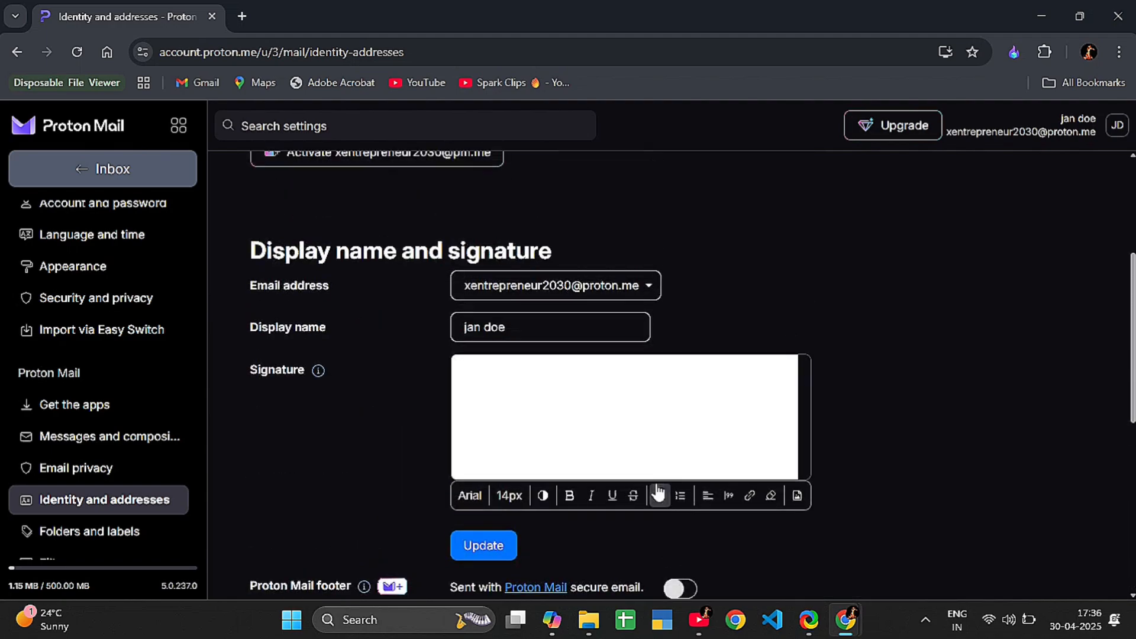
{"action": "scroll", "scroll_direction": "up", "scroll_amount": 3}
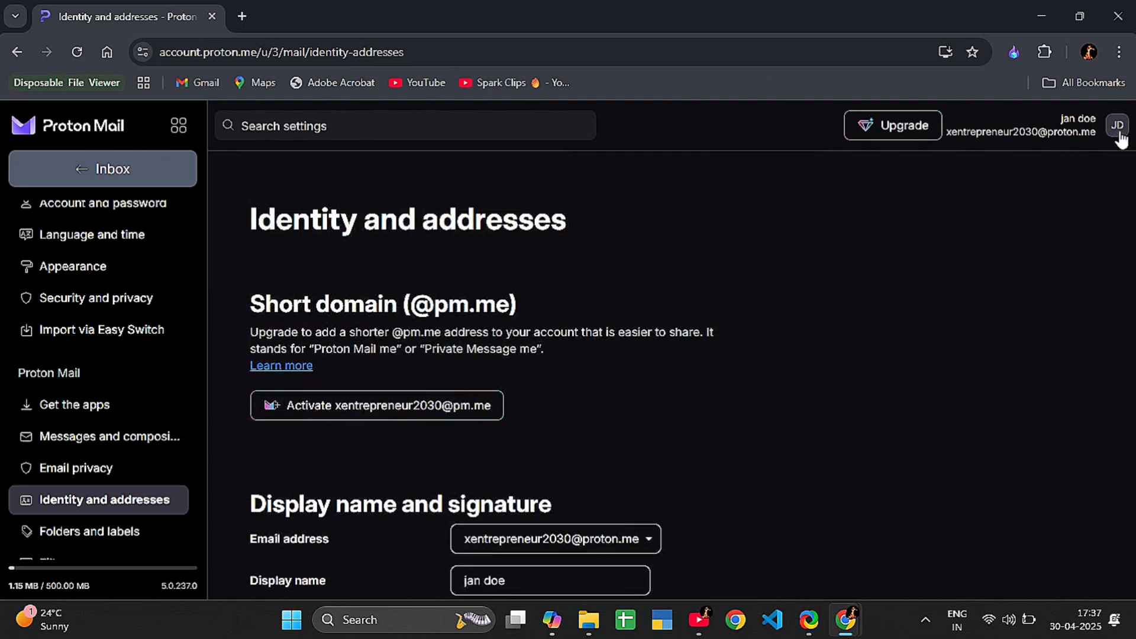
Leave settings for the jan doe inbox with the quick settings panel shown beside it.
{"action": "left_click", "coordinate": [1118, 125]}
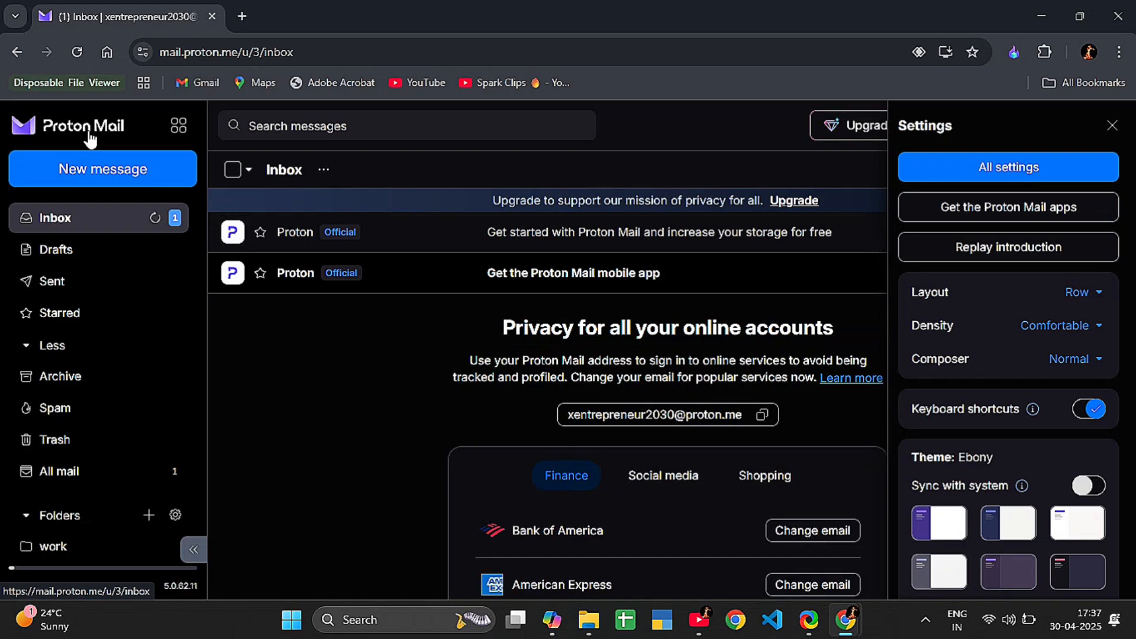
{"action": "mouse_move", "coordinate": [355, 444]}
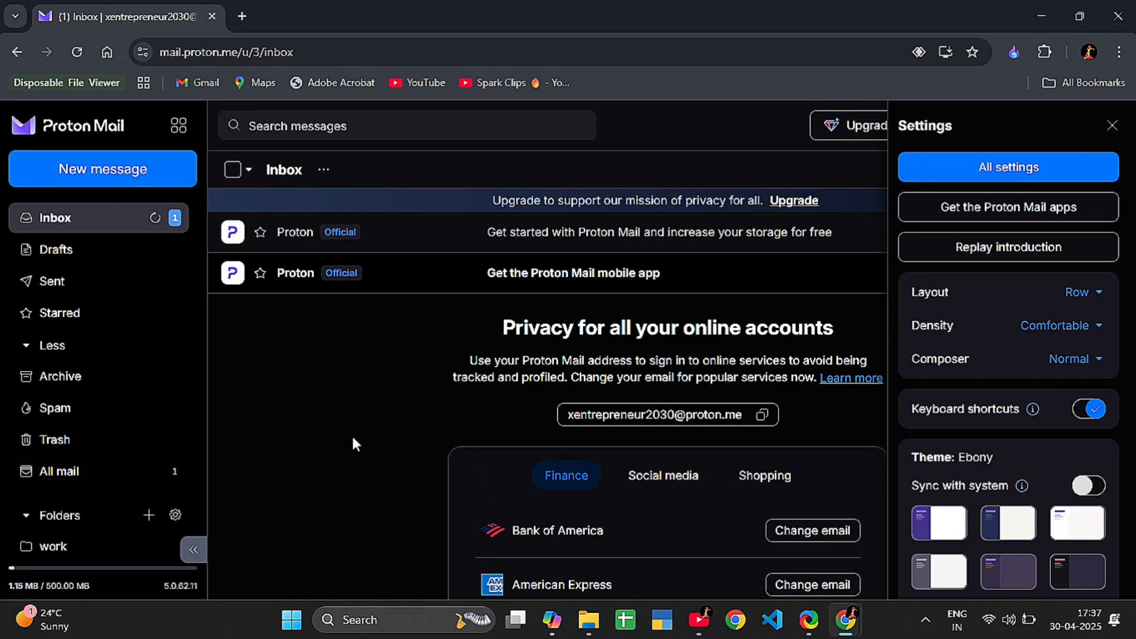
{"action": "left_click", "coordinate": [54, 407]}
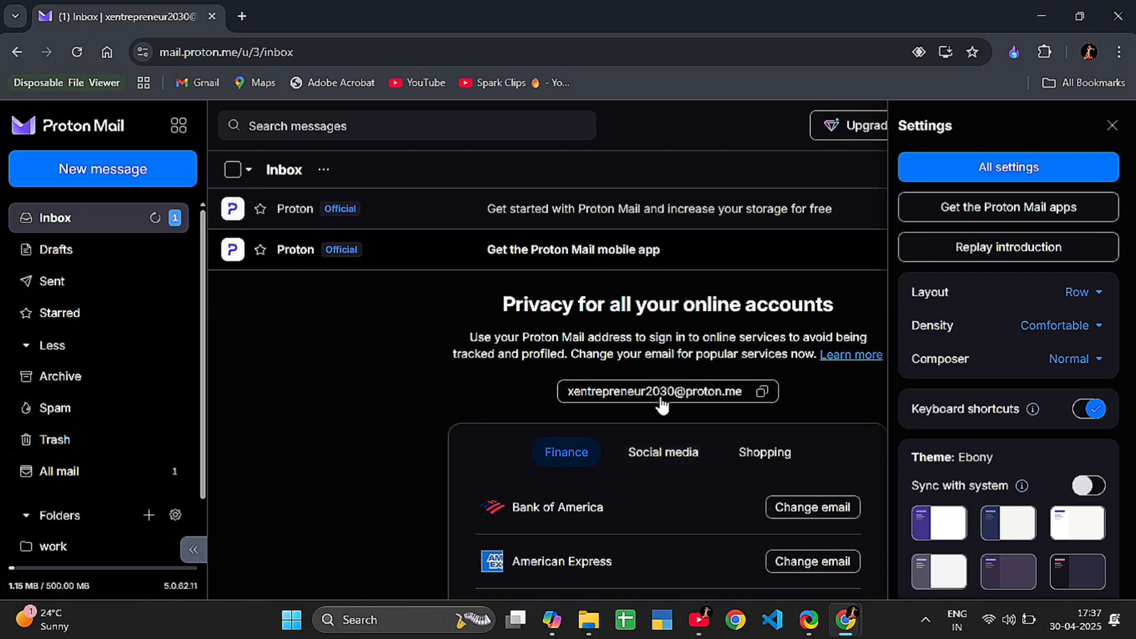
{"action": "mouse_move", "coordinate": [333, 359]}
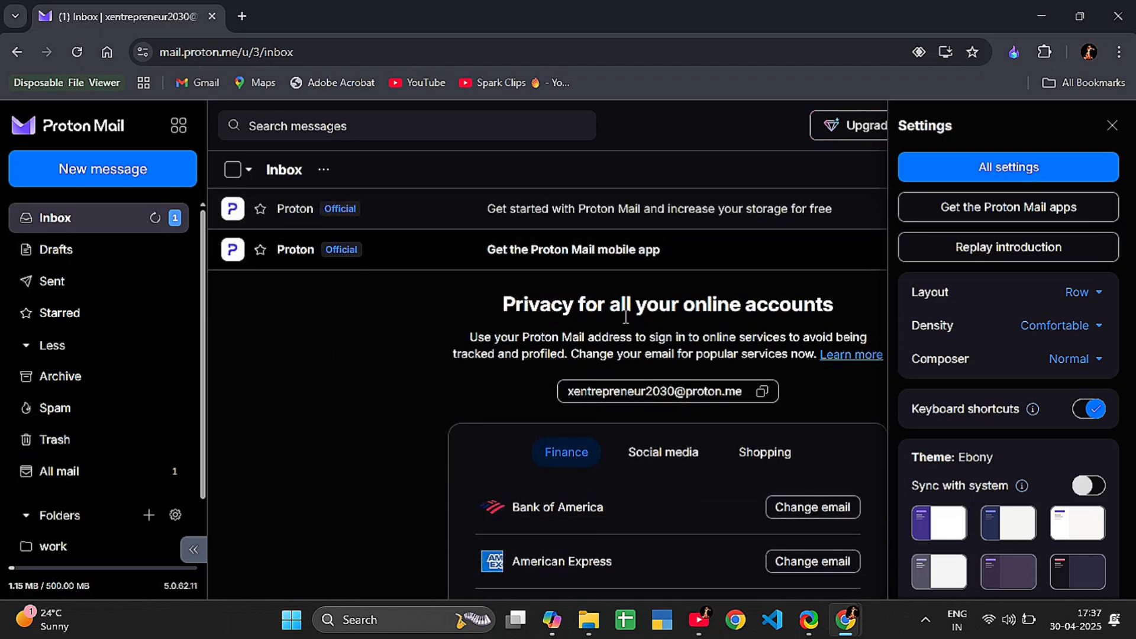
{"action": "scroll", "scroll_direction": "down", "scroll_amount": 3}
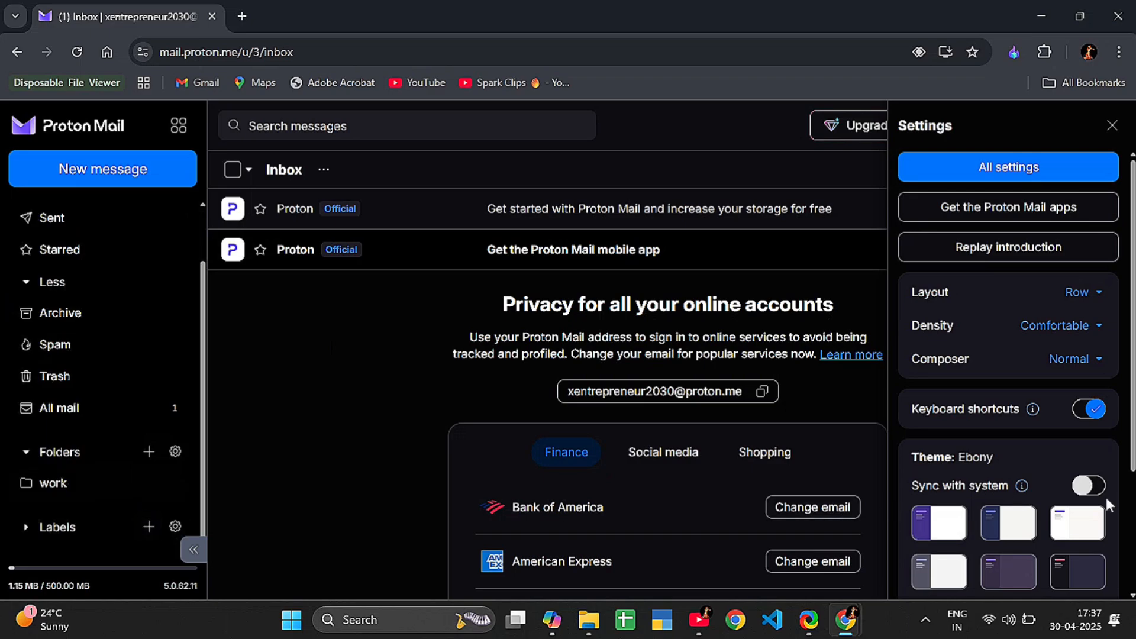